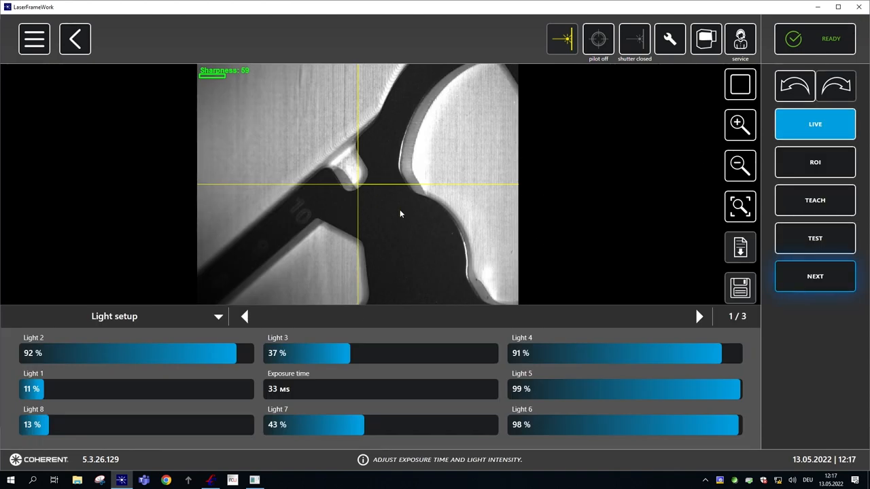
Step: Adjust the light intensities and exposure time in the Light setup panel
click(816, 238)
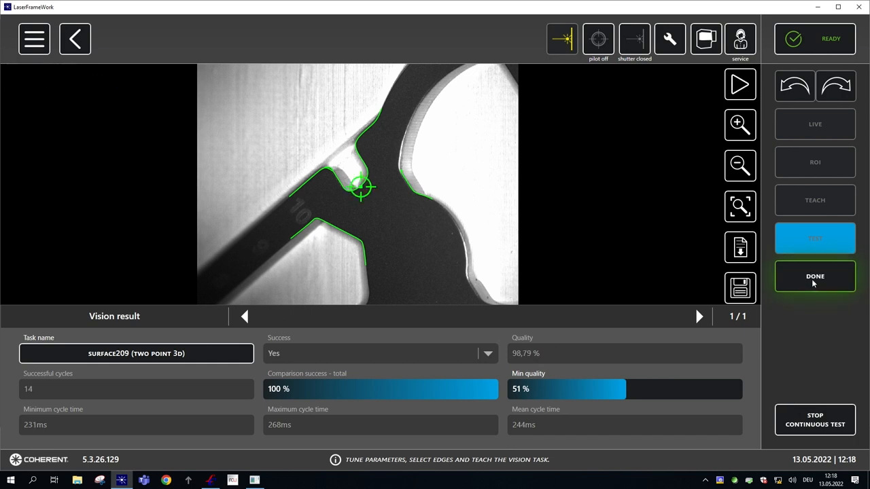